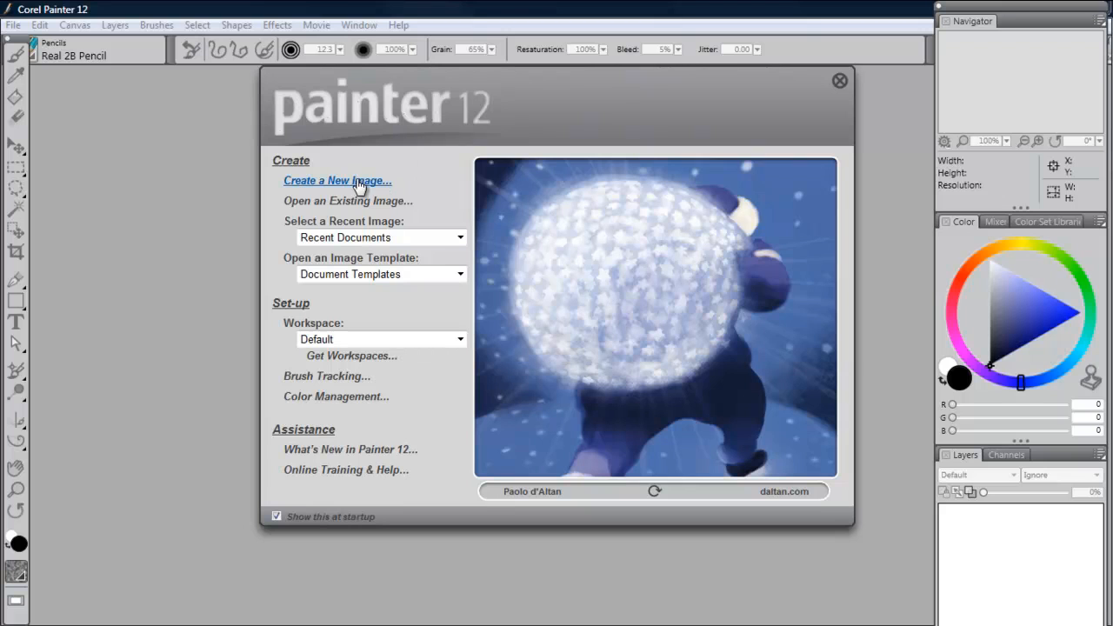
# Begin a new image from the welcome screen's Create a New Image command
pyautogui.click(338, 179)
pyautogui.write('Painter Review')
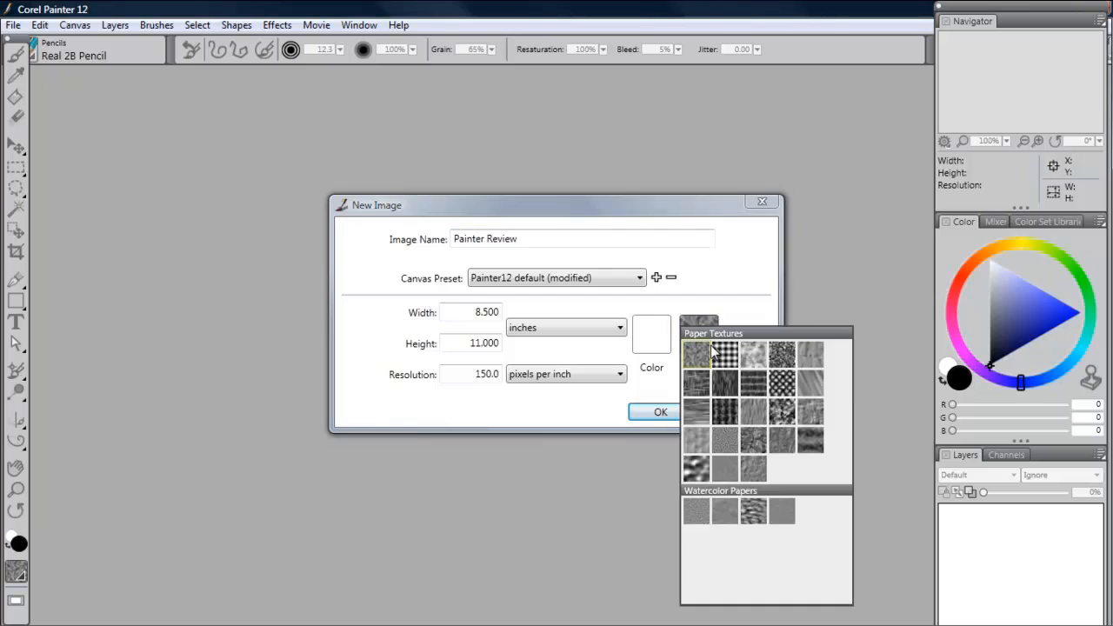
# Confirm the New Image dialog to create the 1275 × 1650 pixel canvas
pyautogui.click(651, 410)
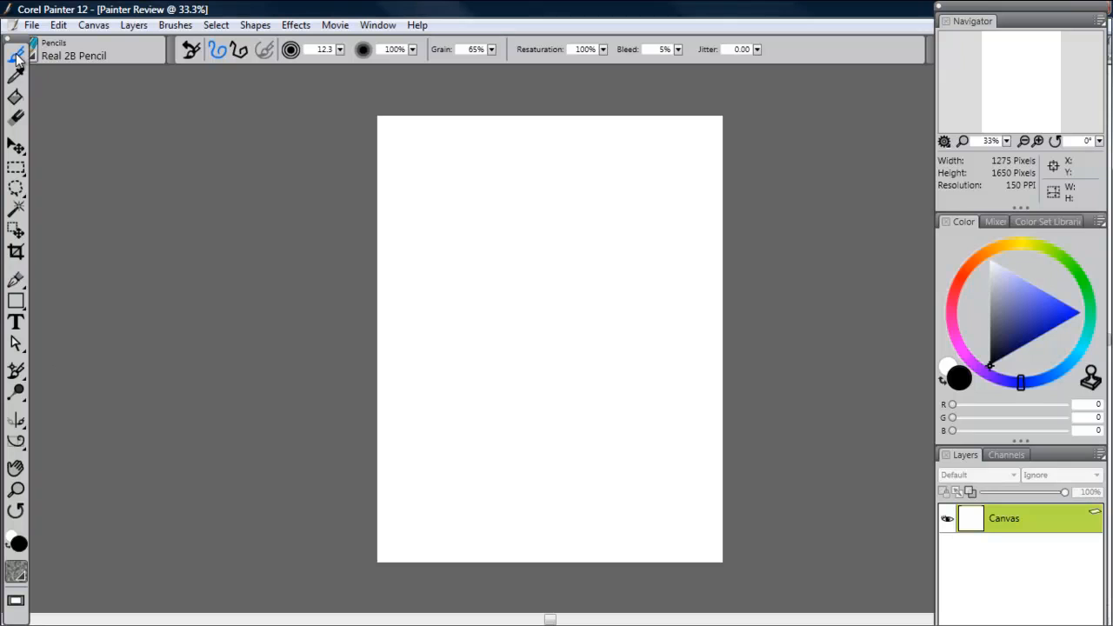
# Enlarge the Real 2B Pencil at 71% opacity and choose a blue from the Color triangle
pyautogui.click(339, 49)
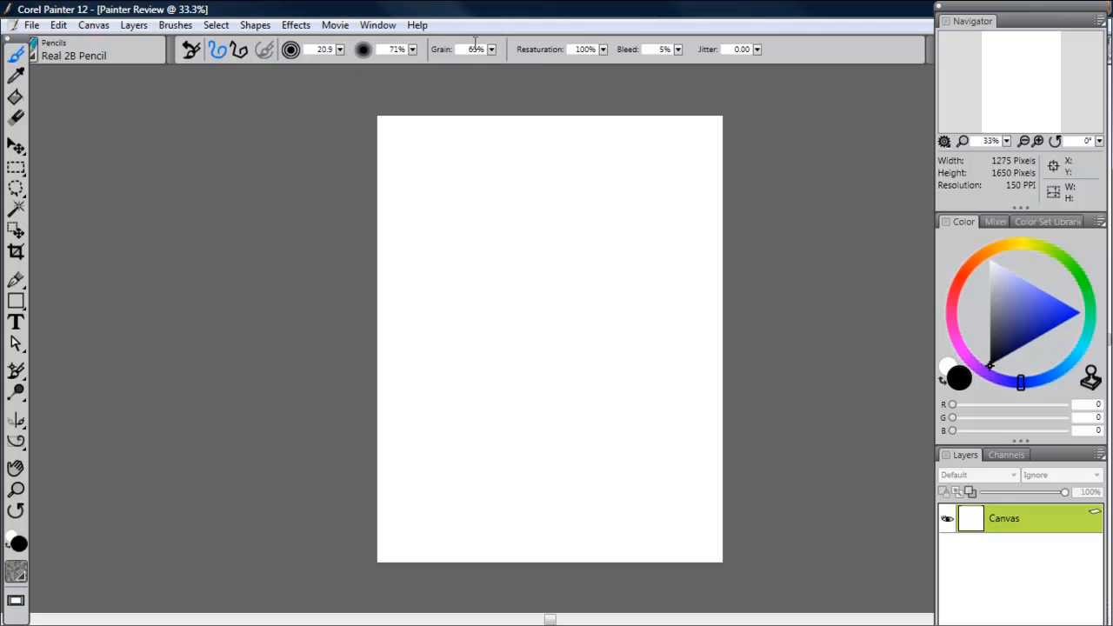
pyautogui.click(1033, 311)
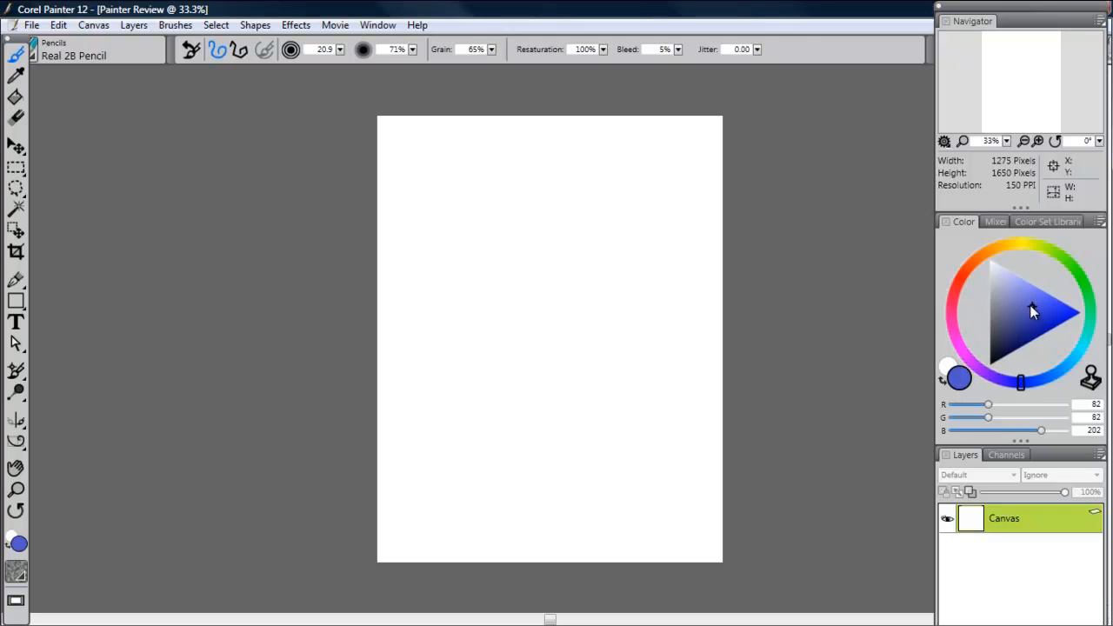
pyautogui.click(1019, 299)
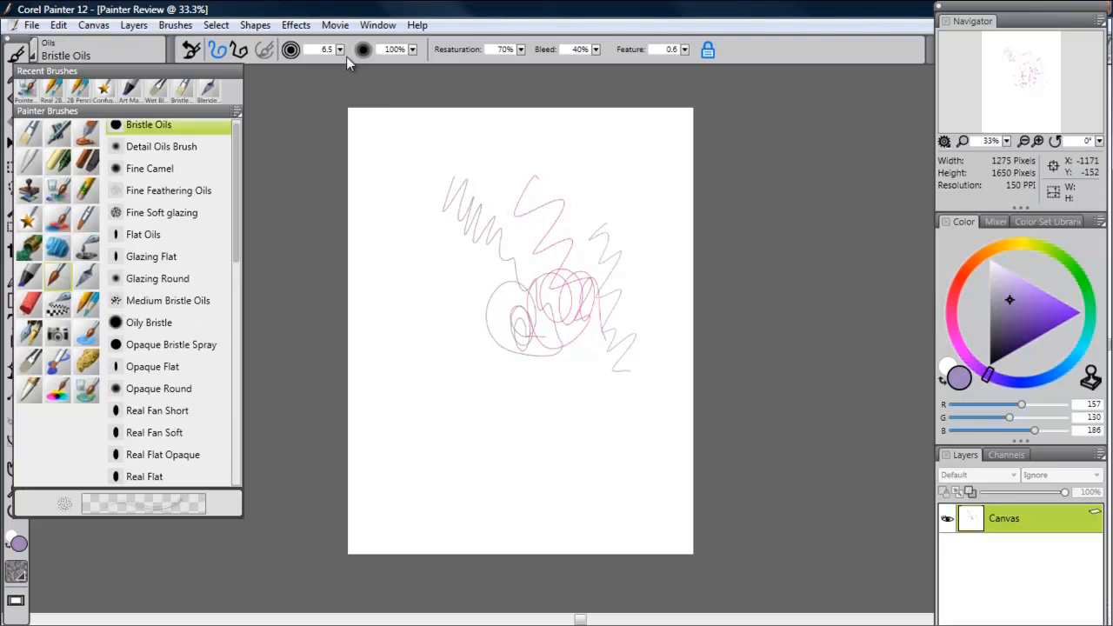
# Raise the Bristle Oils brush size to about 58 for a broad stroke
pyautogui.moveTo(409, 165); pyautogui.dragTo(473, 304)
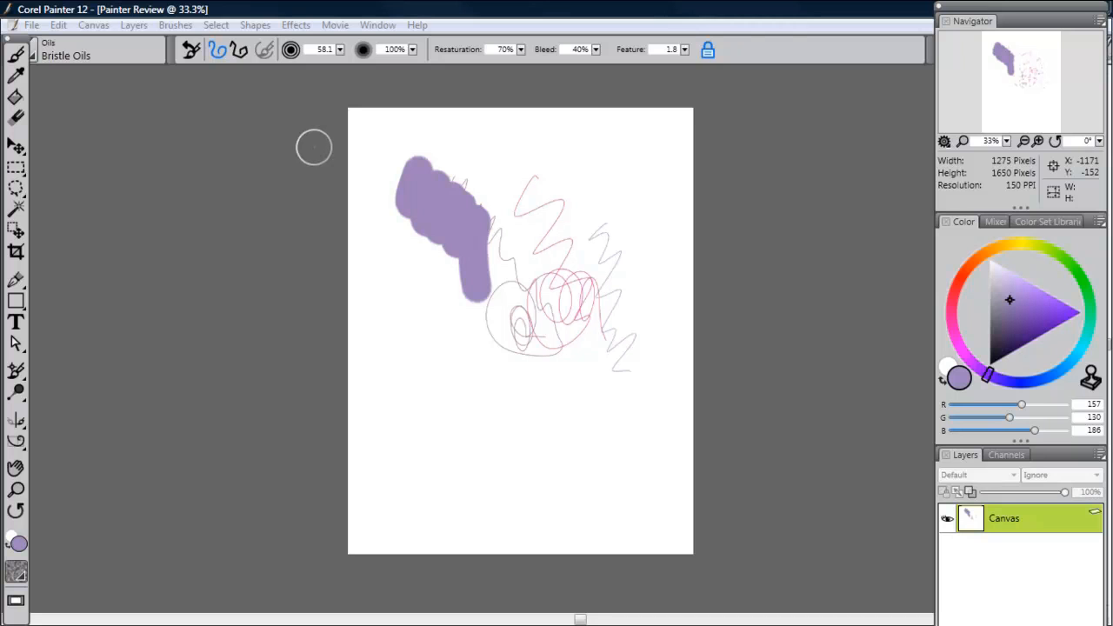
pyautogui.click(171, 25)
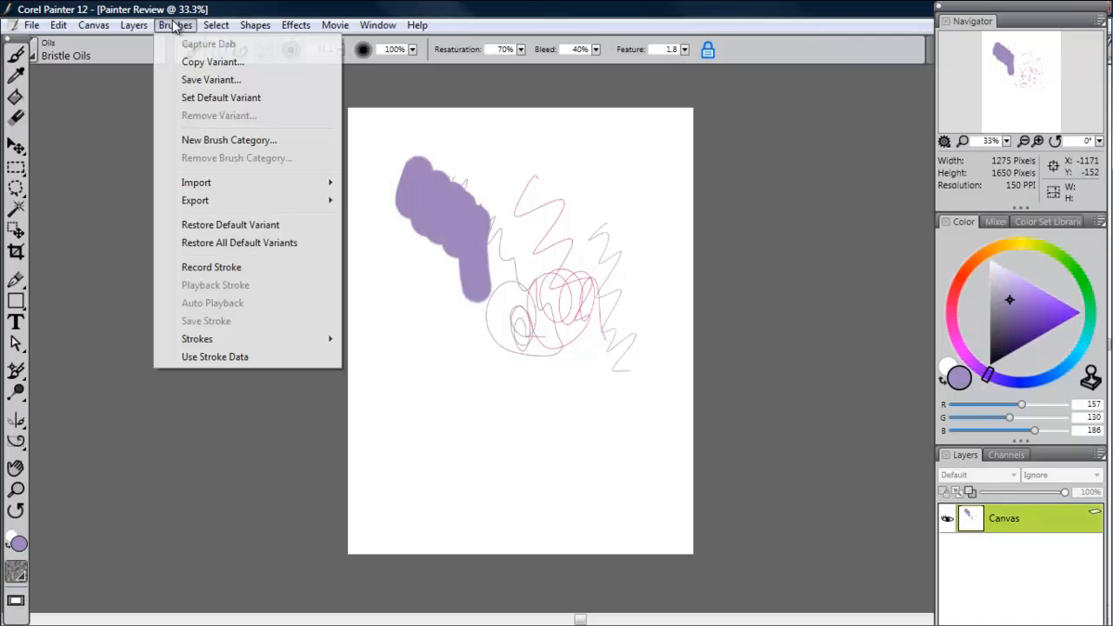
pyautogui.click(212, 80)
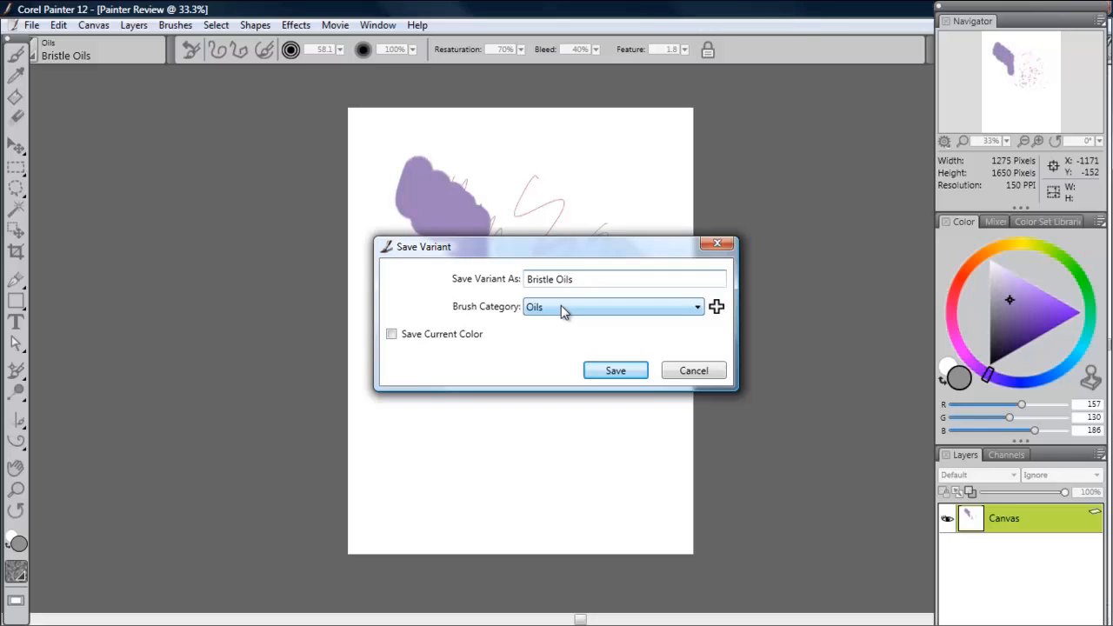
pyautogui.click(616, 370)
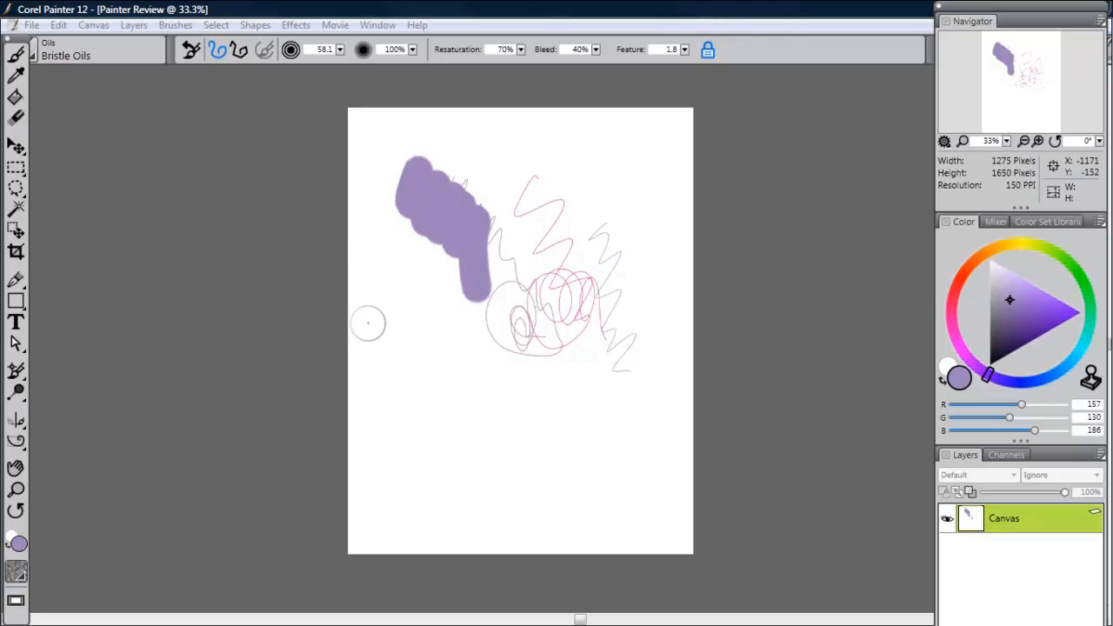
pyautogui.moveTo(367, 295)
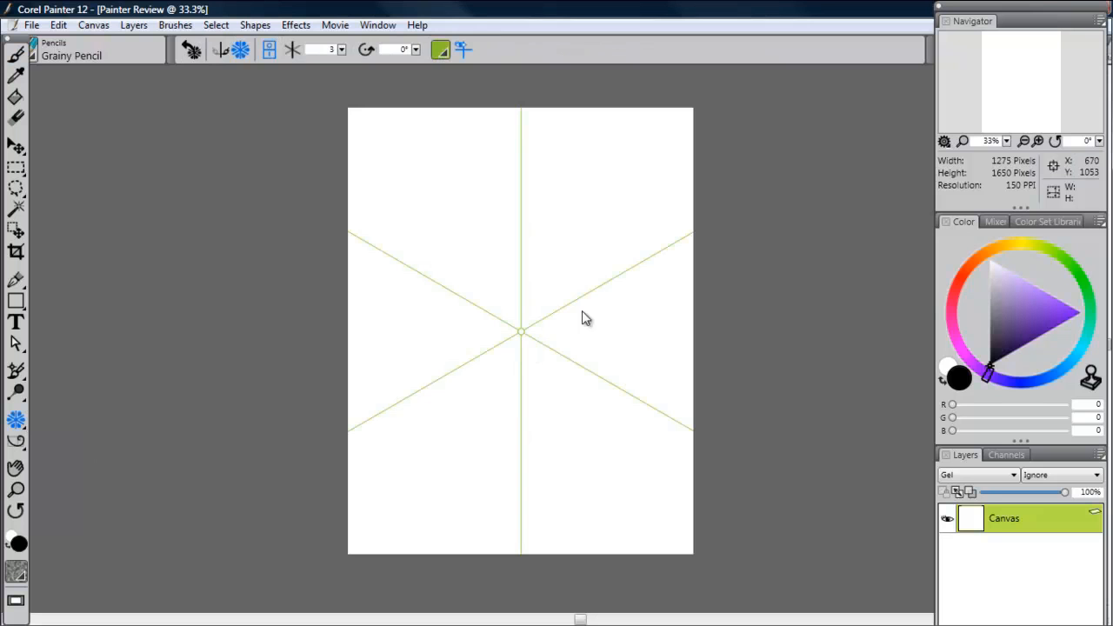
# Turn off Kaleidoscope mode so the symmetry guides disappear from the canvas
pyautogui.moveTo(321, 61); pyautogui.dragTo(339, 61)
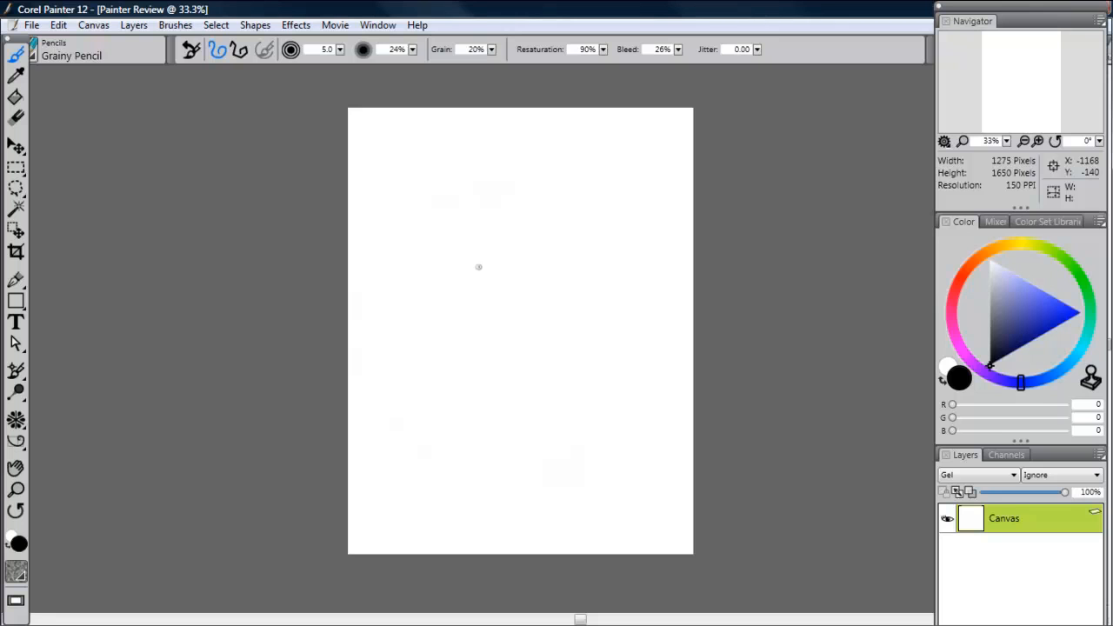
pyautogui.moveTo(486, 271)
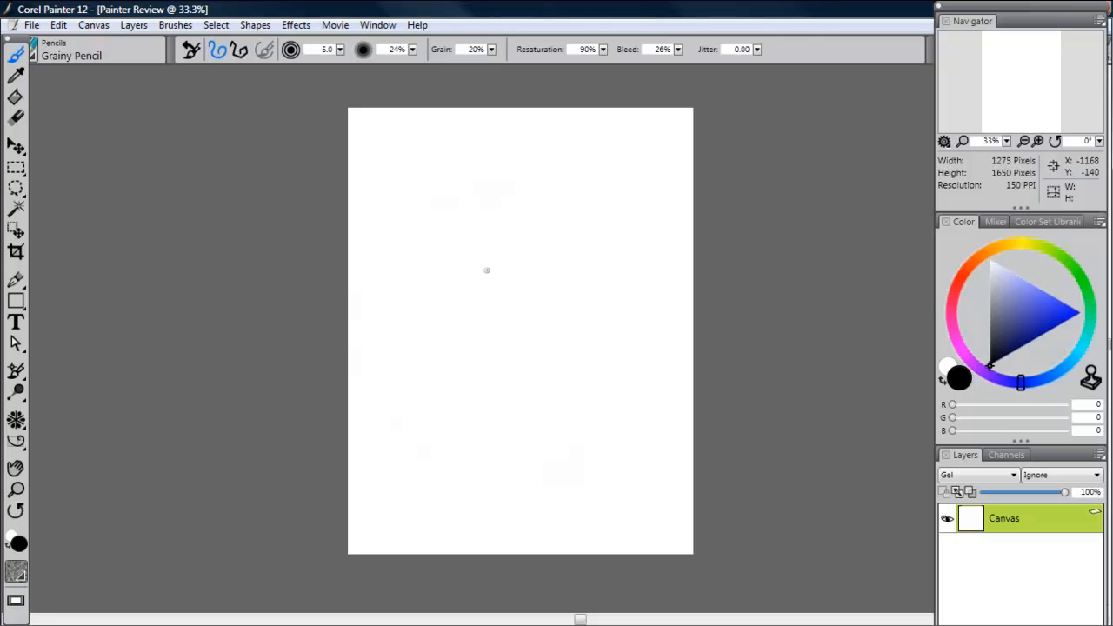
pyautogui.moveTo(135, 91)
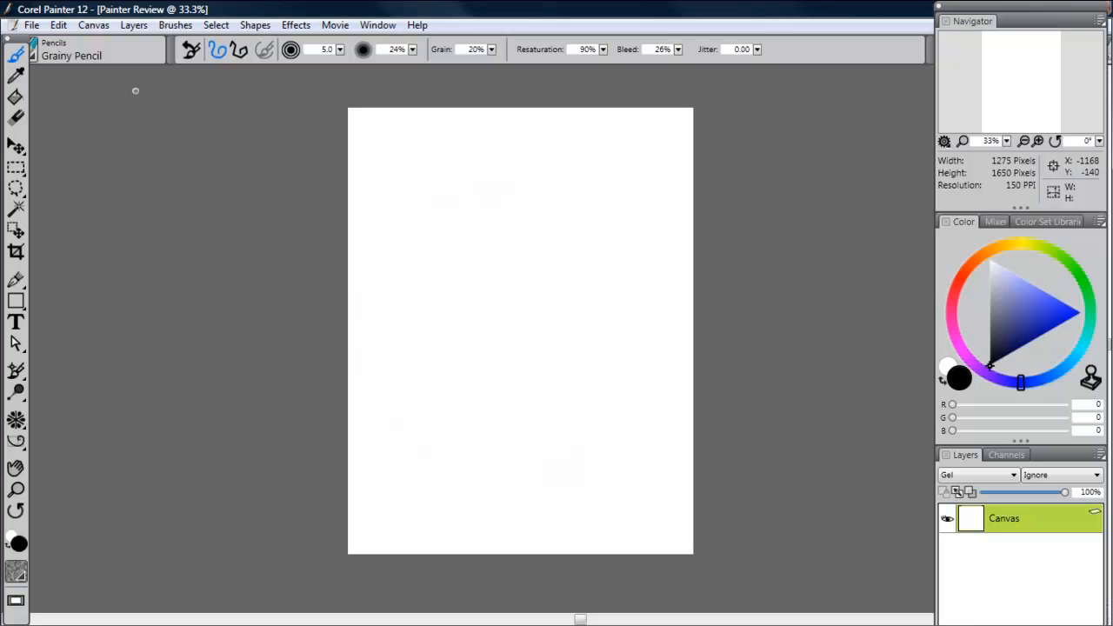
# Select the Real Watercolor Real Wet Detail brush from the Brush Selector
pyautogui.click(87, 54)
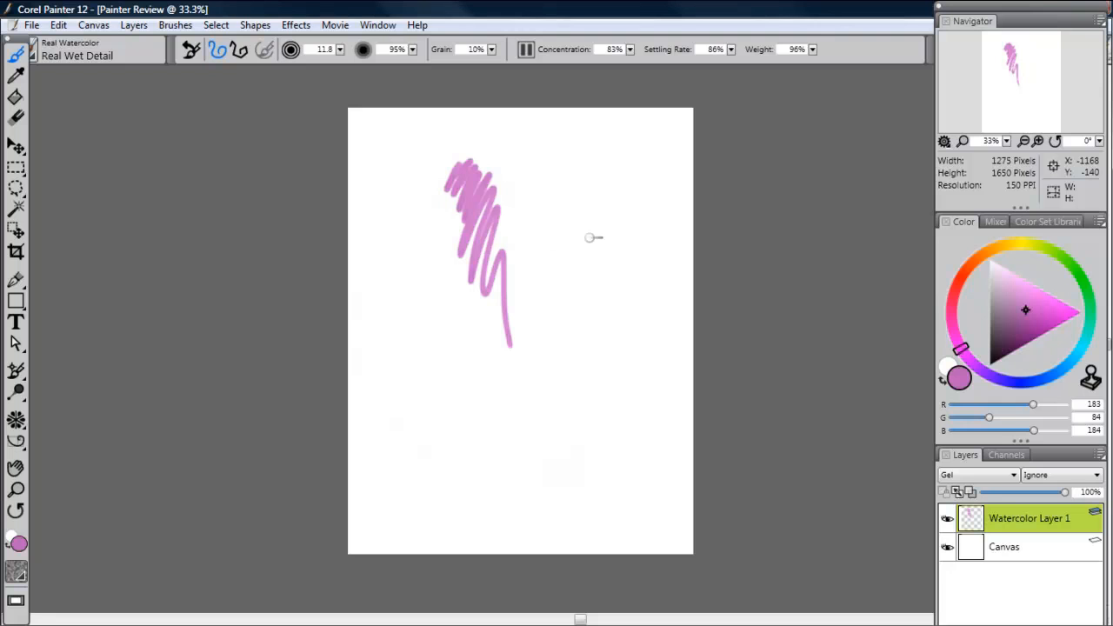
pyautogui.moveTo(570, 301)
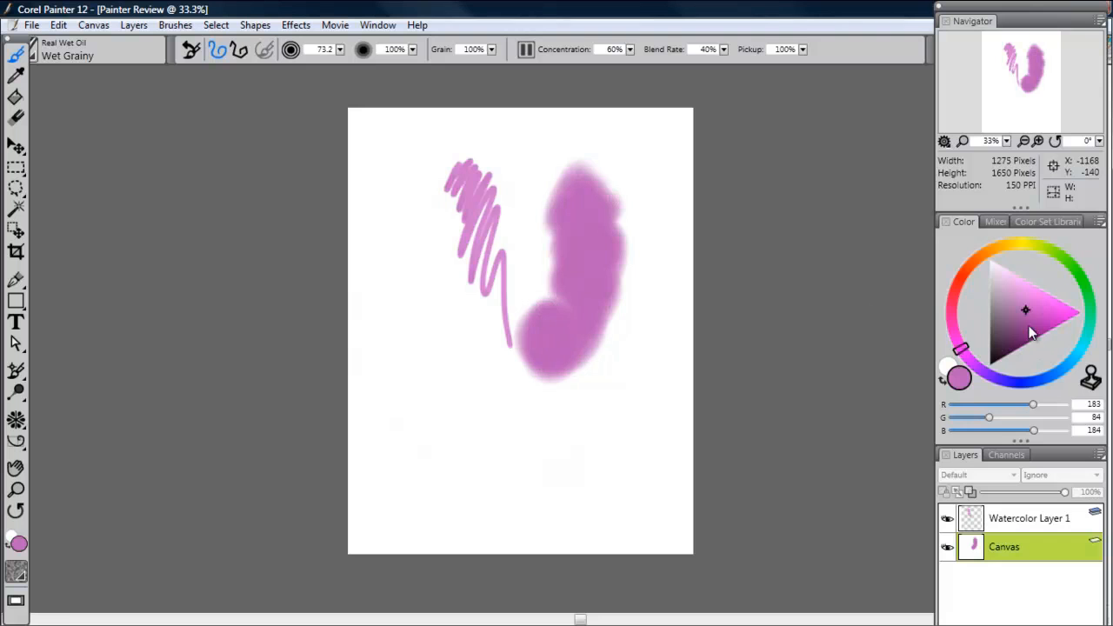
# Pick blue in the Color wheel and paint it over the pink Real Wet Oil stroke
pyautogui.click(1027, 379)
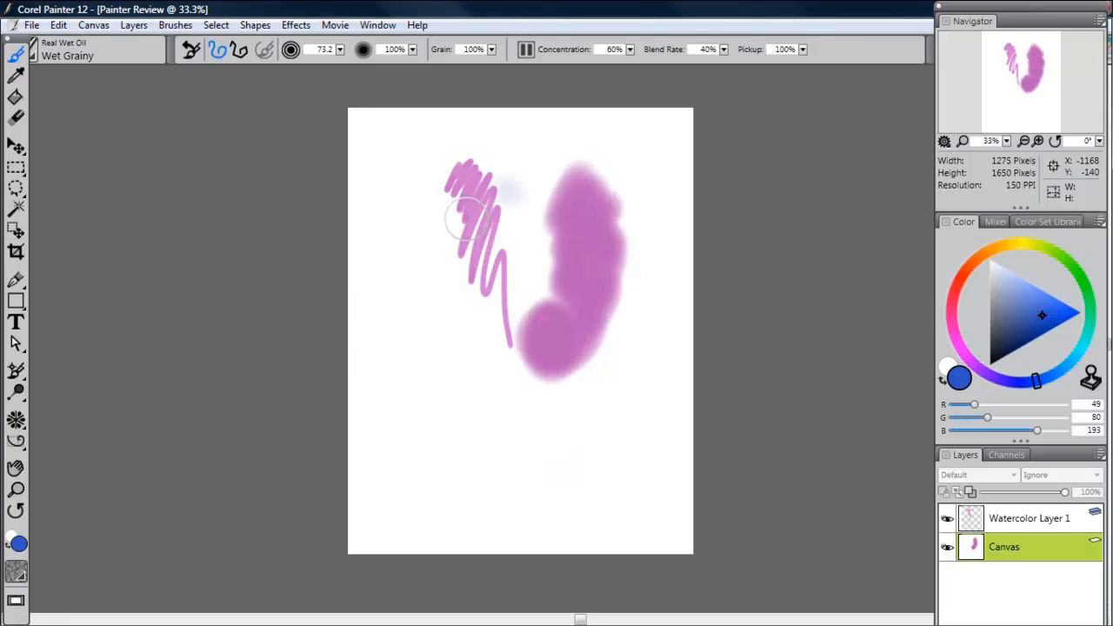
pyautogui.moveTo(574, 182); pyautogui.dragTo(592, 330)
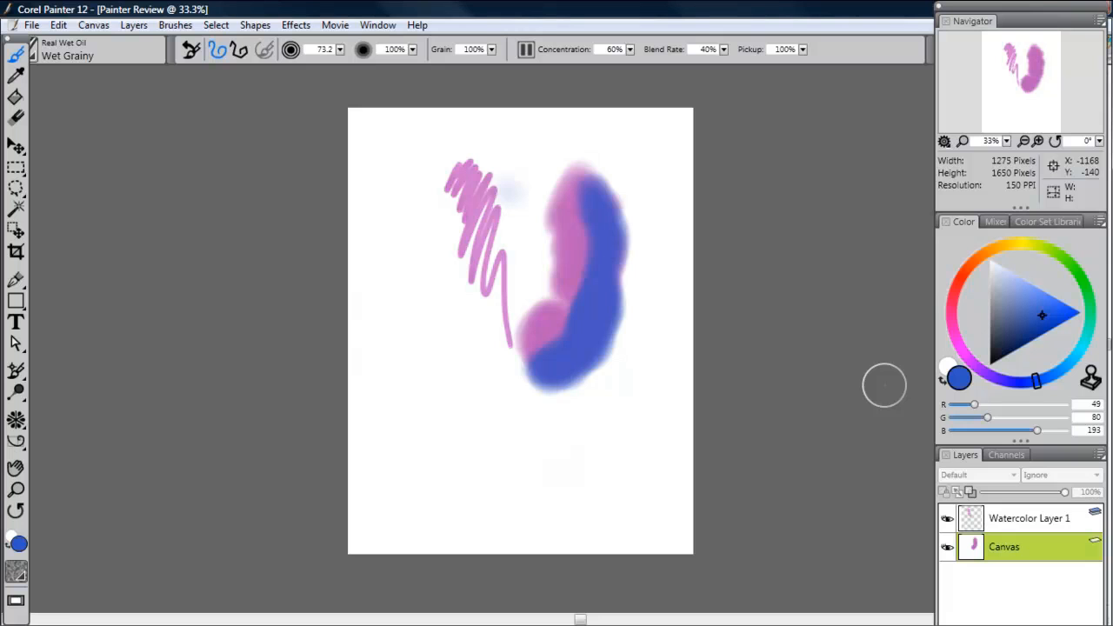
pyautogui.moveTo(827, 369)
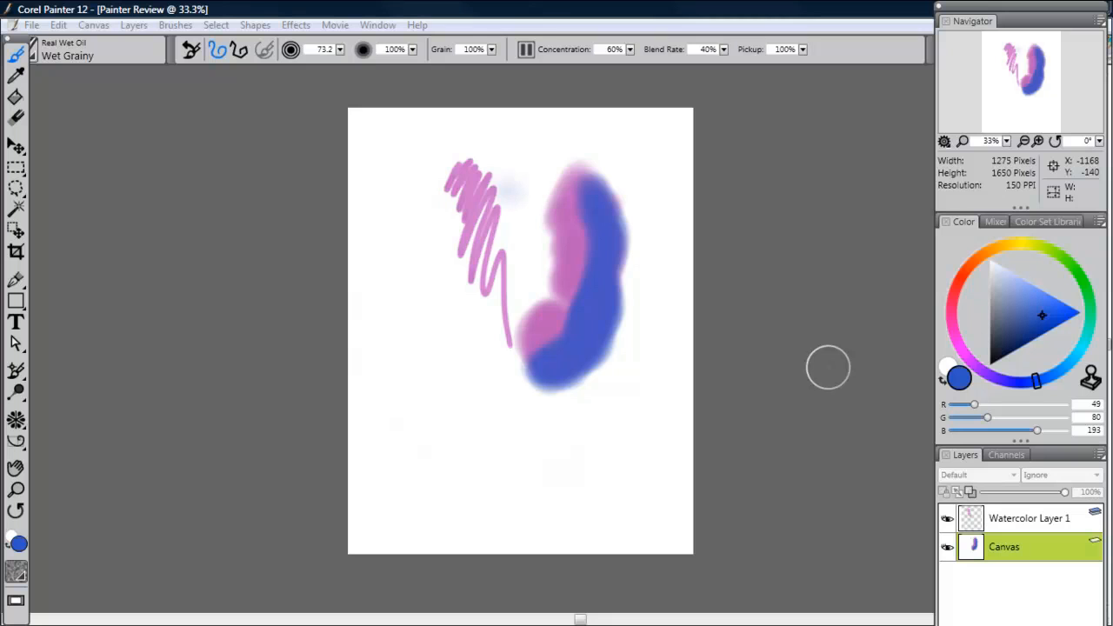